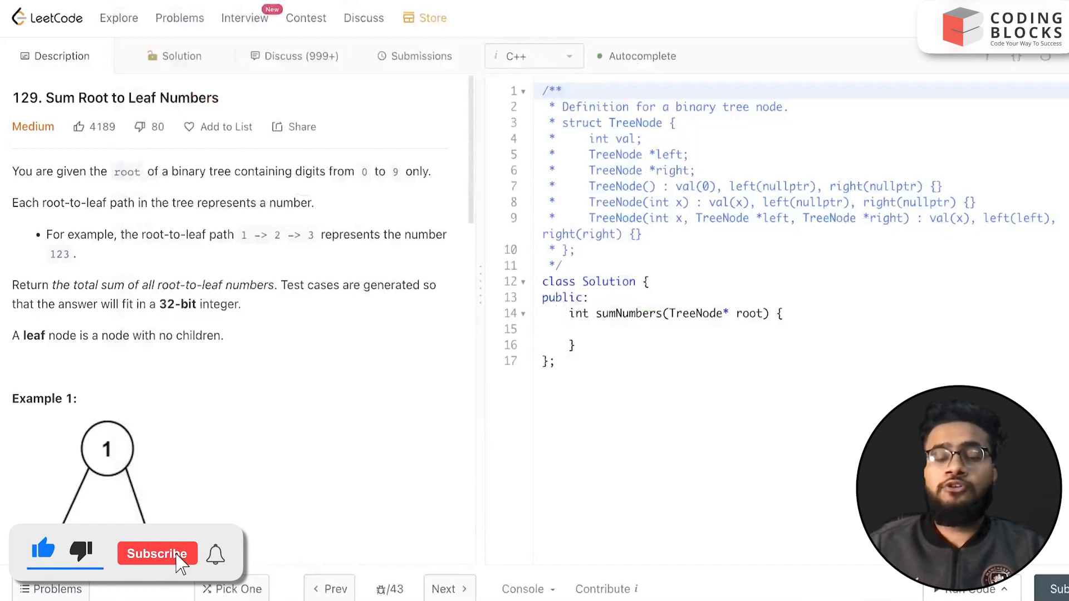
- Scroll the Description to Example 1, where paths 1->2 and 1->3 sum to 25
{"action": "left_click", "coordinate": [157, 553]}
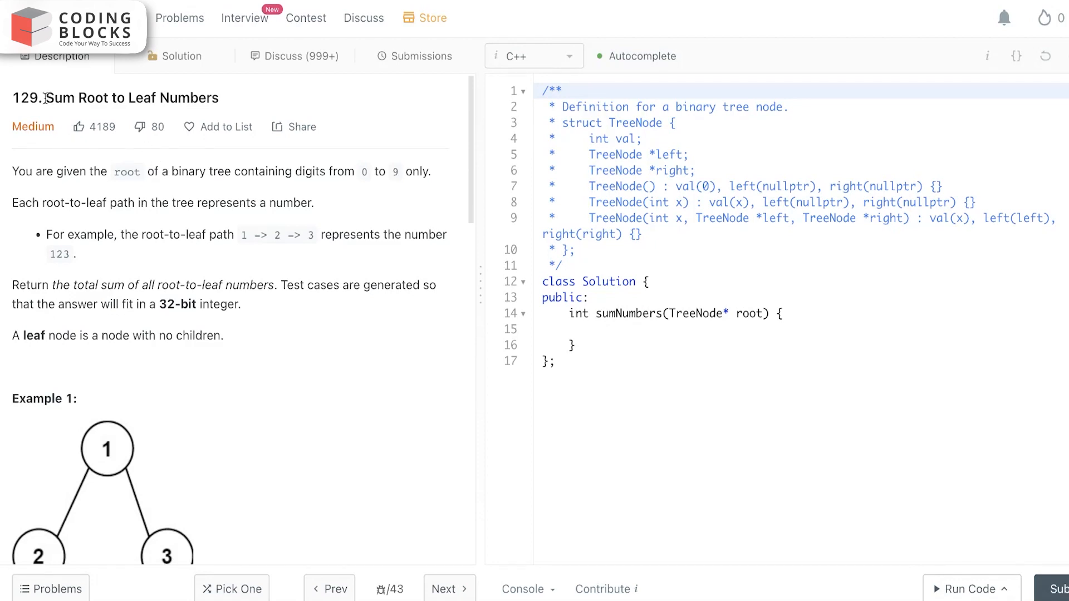
{"action": "mouse_move", "coordinate": [196, 244]}
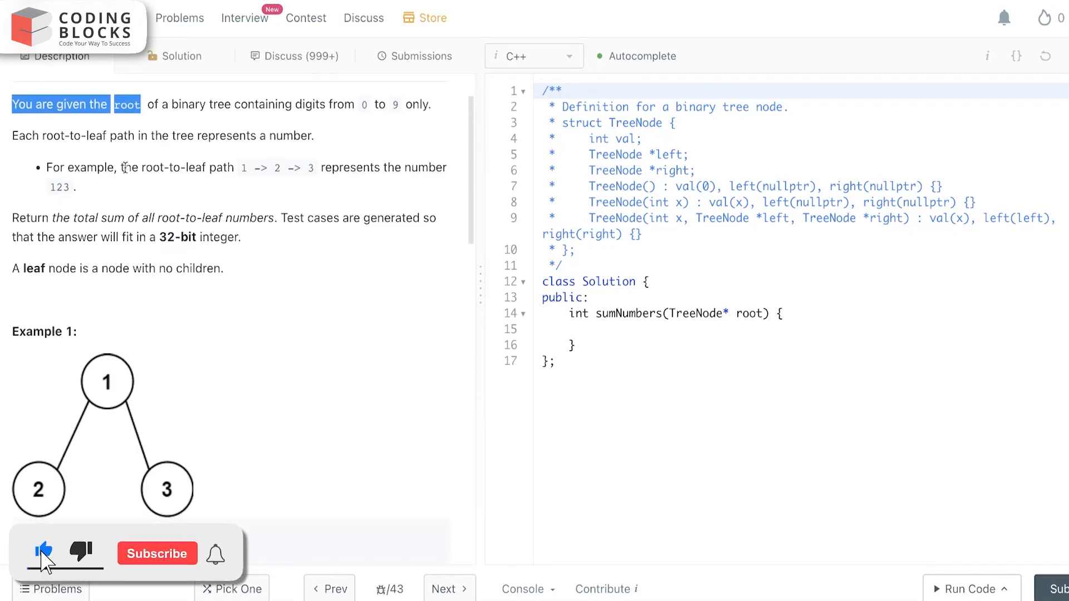
{"action": "left_click", "coordinate": [156, 553]}
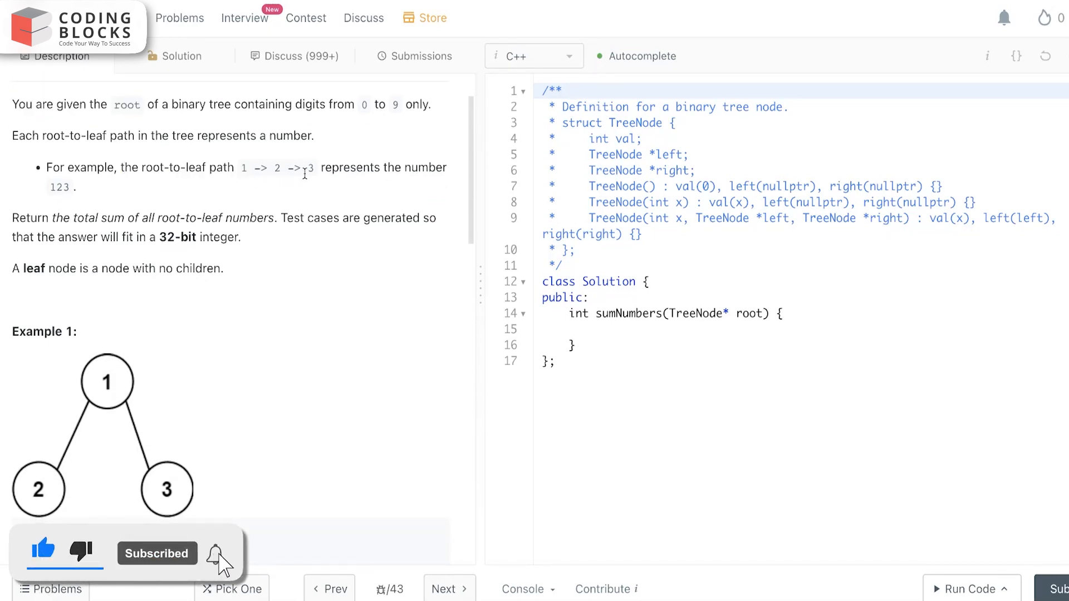
{"action": "left_click", "coordinate": [216, 553]}
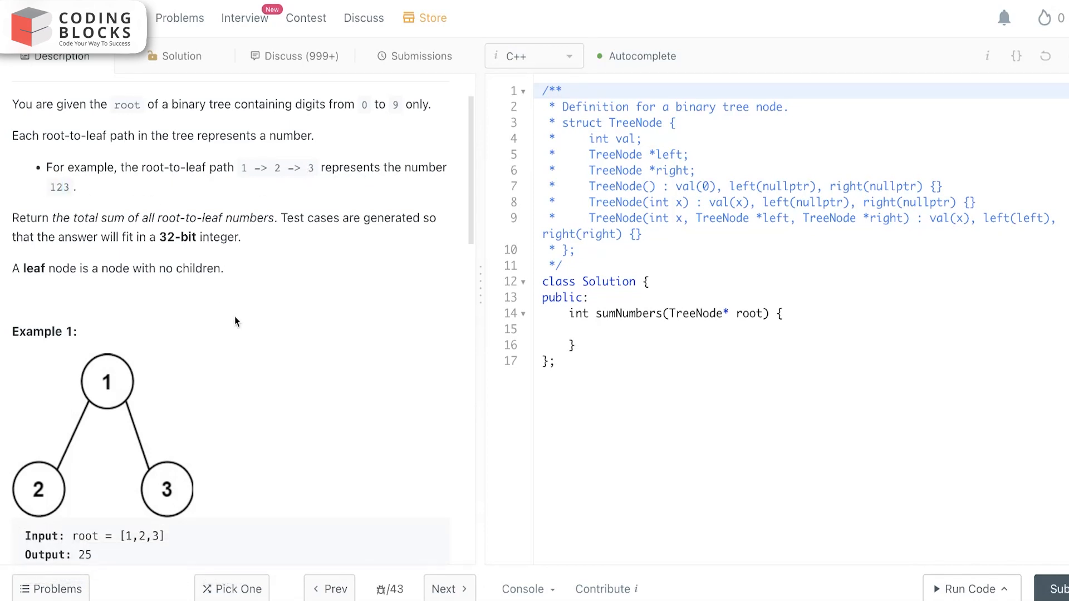
{"action": "scroll", "scroll_direction": "down", "scroll_amount": 3}
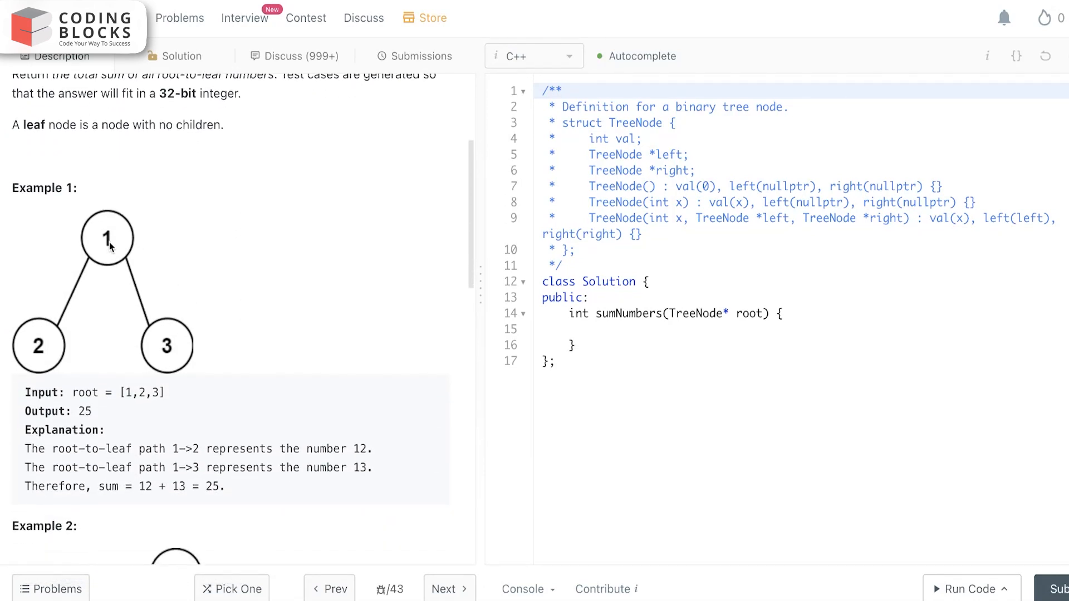
{"action": "mouse_move", "coordinate": [228, 283]}
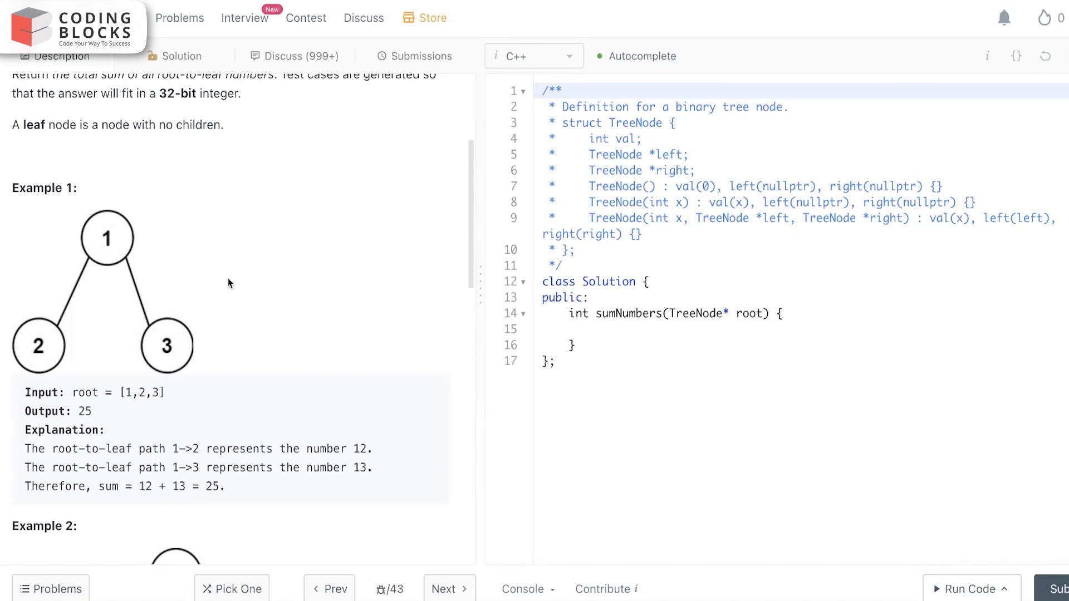
{"action": "mouse_move", "coordinate": [84, 291]}
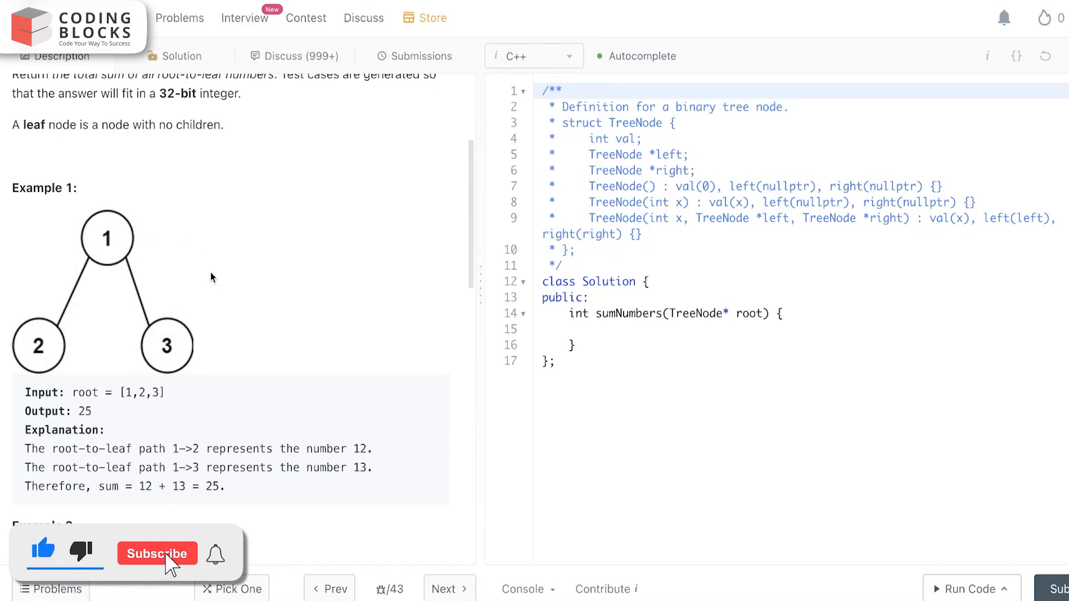
{"action": "left_click", "coordinate": [157, 553]}
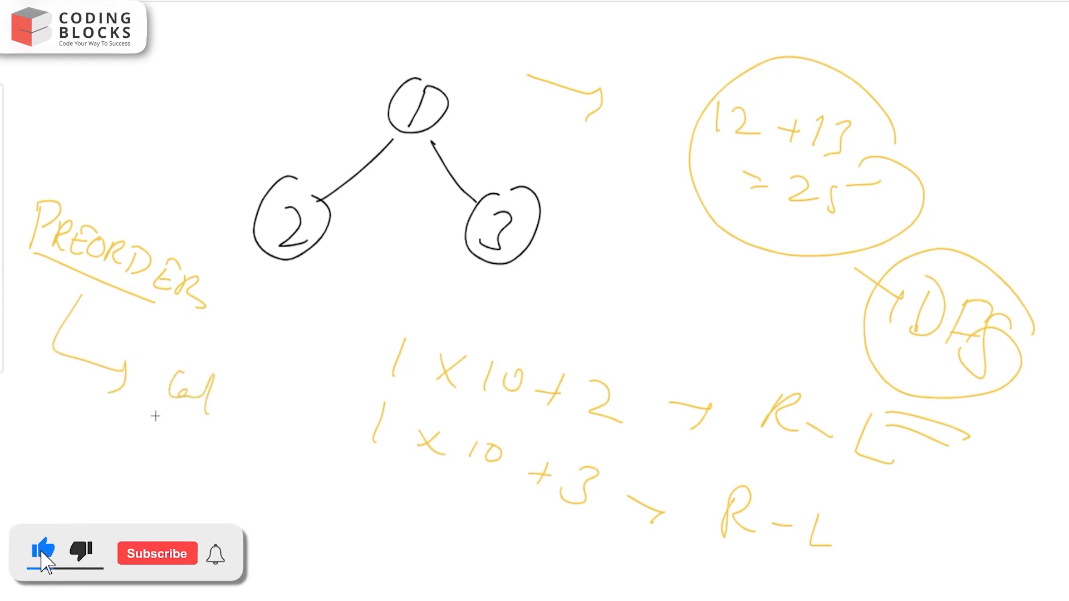
- Sketch the 1-2-3 tree on the Whiteboard with 1×10+2, 1×10+3, 12+13=25 and preorder DFS
{"action": "left_click", "coordinate": [157, 553]}
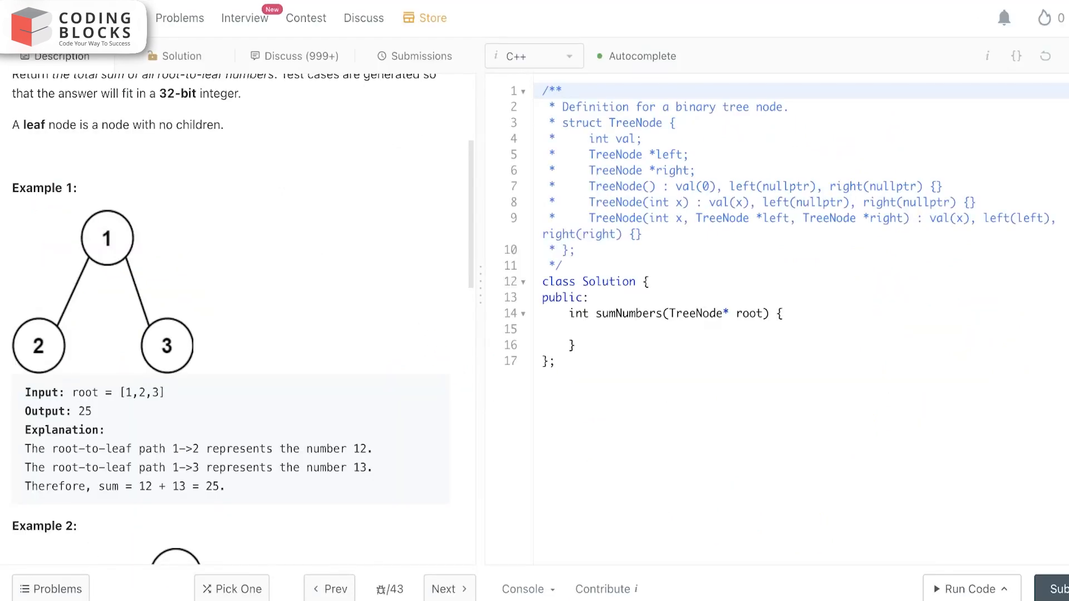
- Add an ',int sum=0' parameter to the sumNumbers signature
{"action": "left_click", "coordinate": [609, 330]}
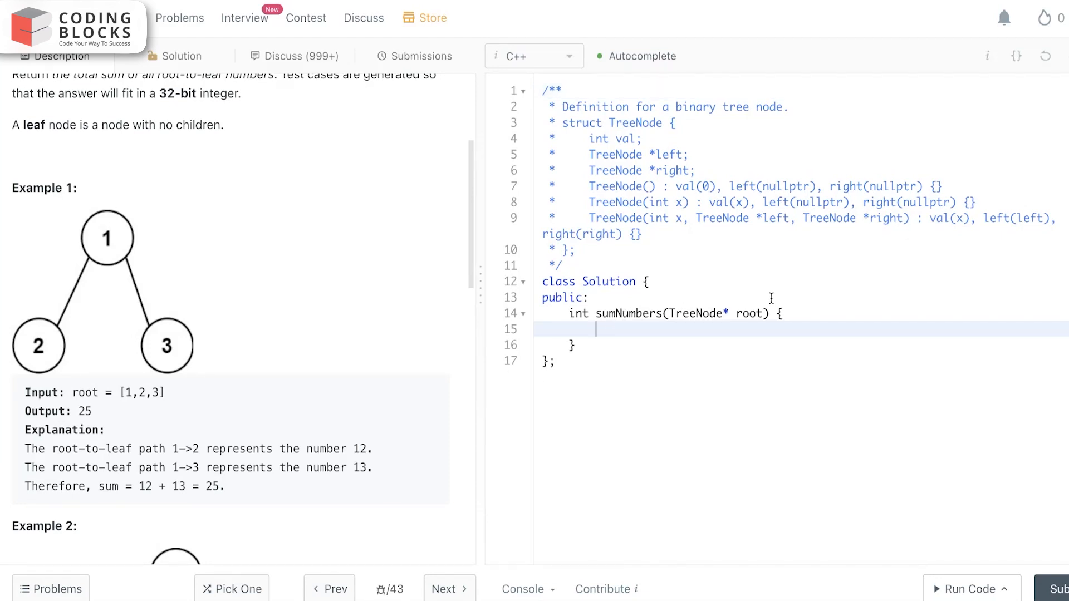
{"action": "type", "text": ",in"}
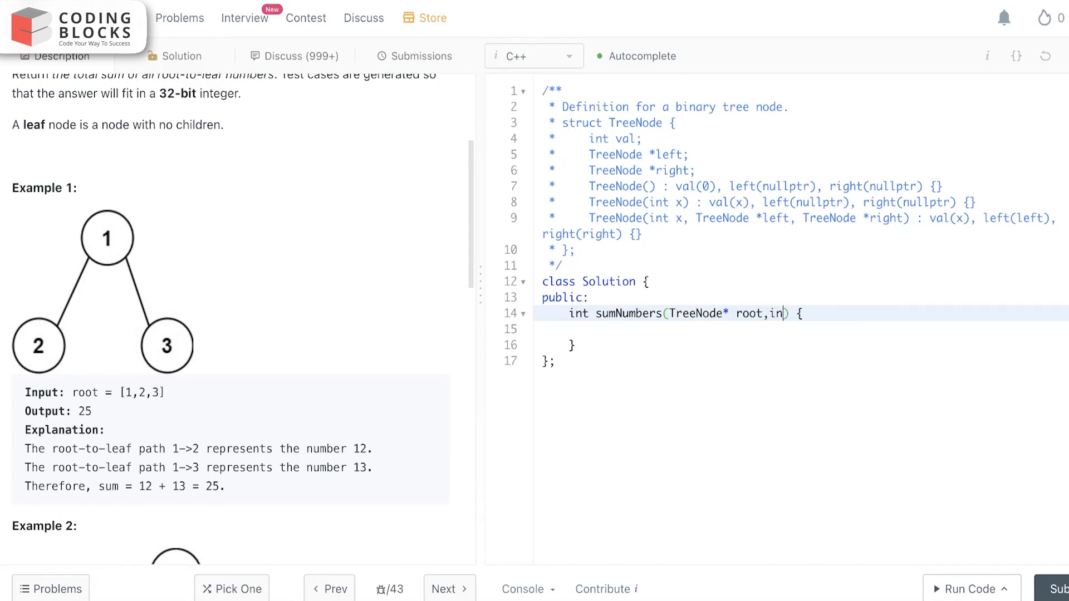
{"action": "type", "text": "t sum=0"}
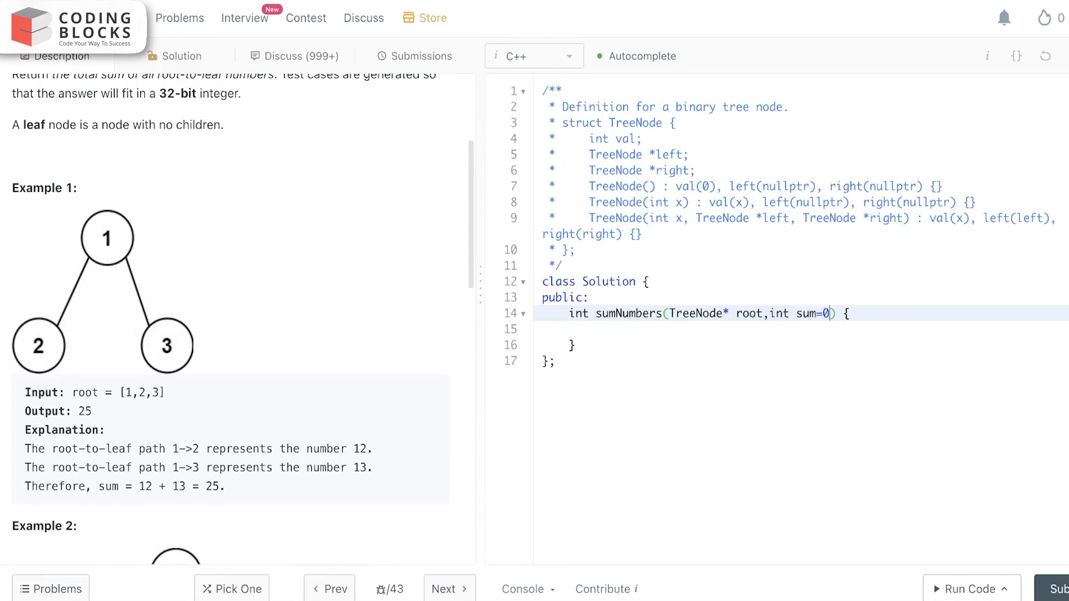
- Start the body with 'if(root==NULL) return' for an empty tree
{"action": "left_click", "coordinate": [614, 330]}
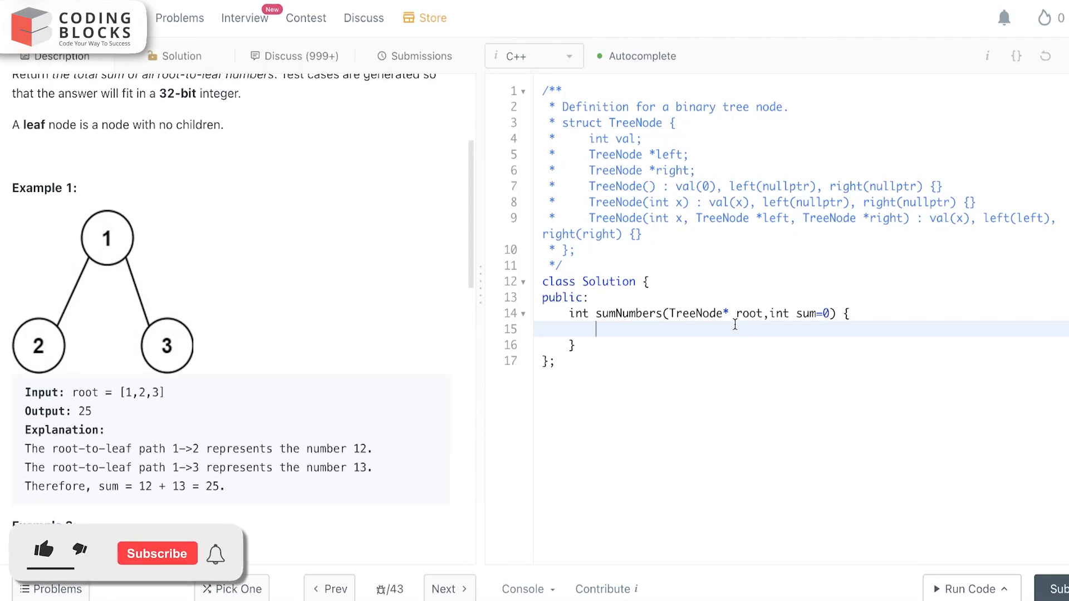
{"action": "type", "text": "if(root==N"}
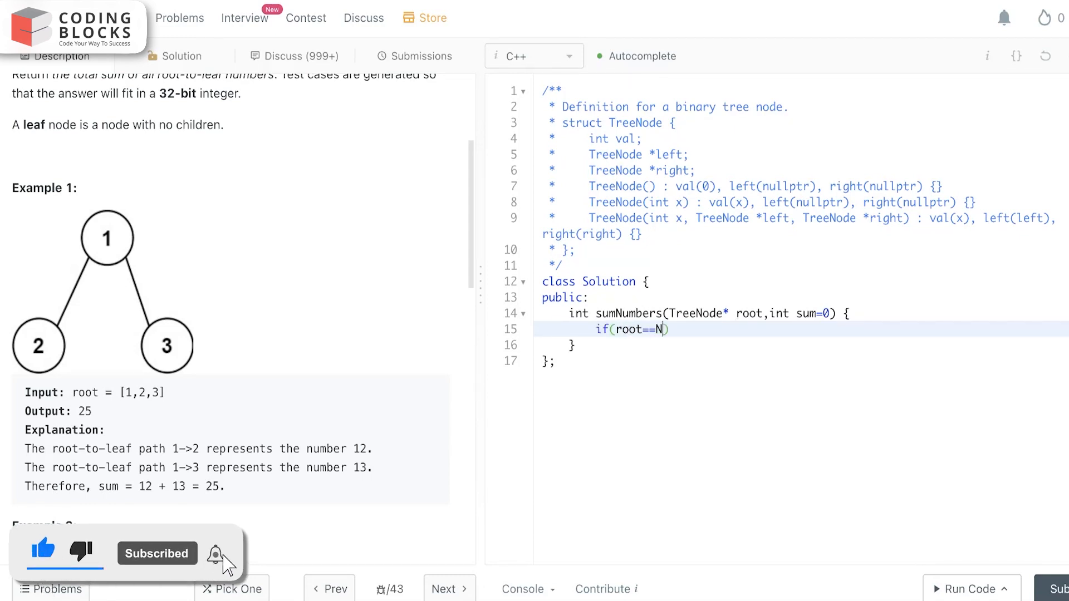
{"action": "type", "text": "ULL"}
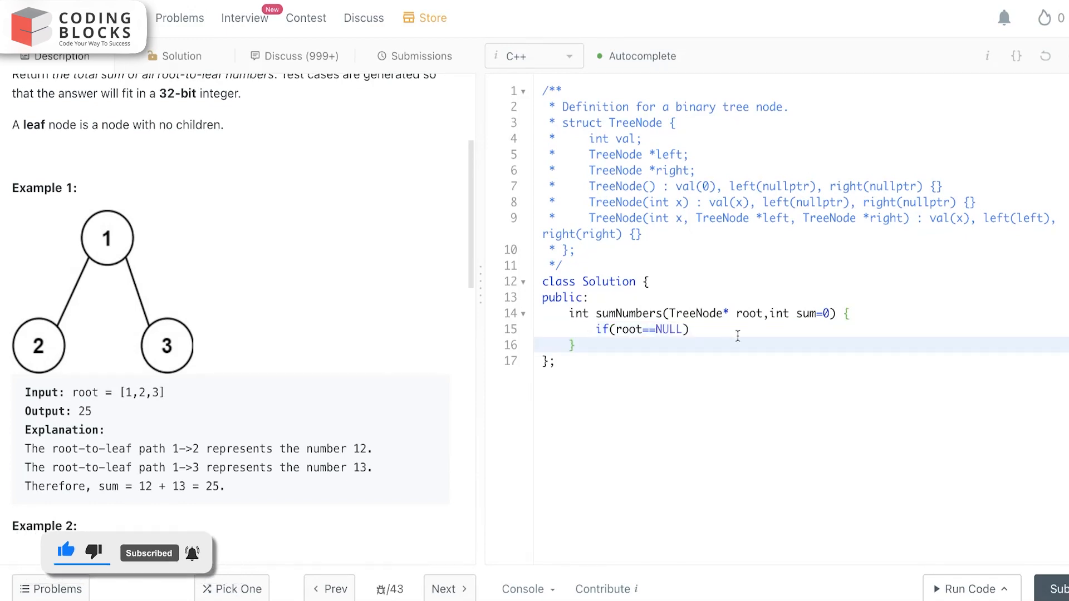
{"action": "type", "text": "return 0;"}
{"action": "type", "text": "s"}
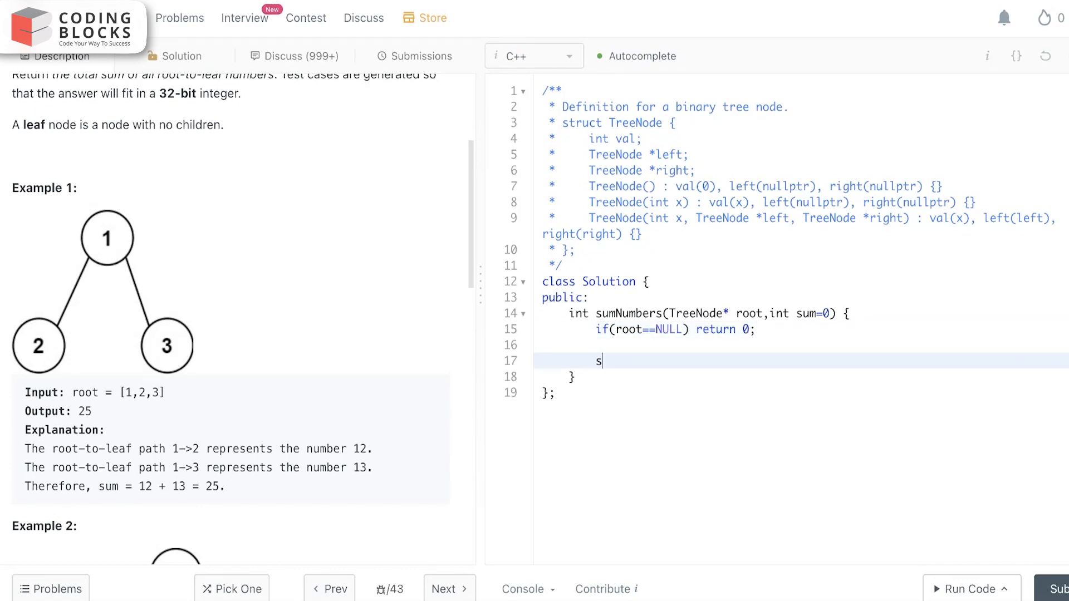
- Add the digit update 'sum=sum*10+root->val;' to the sumNumbers body
{"action": "type", "text": "um=s"}
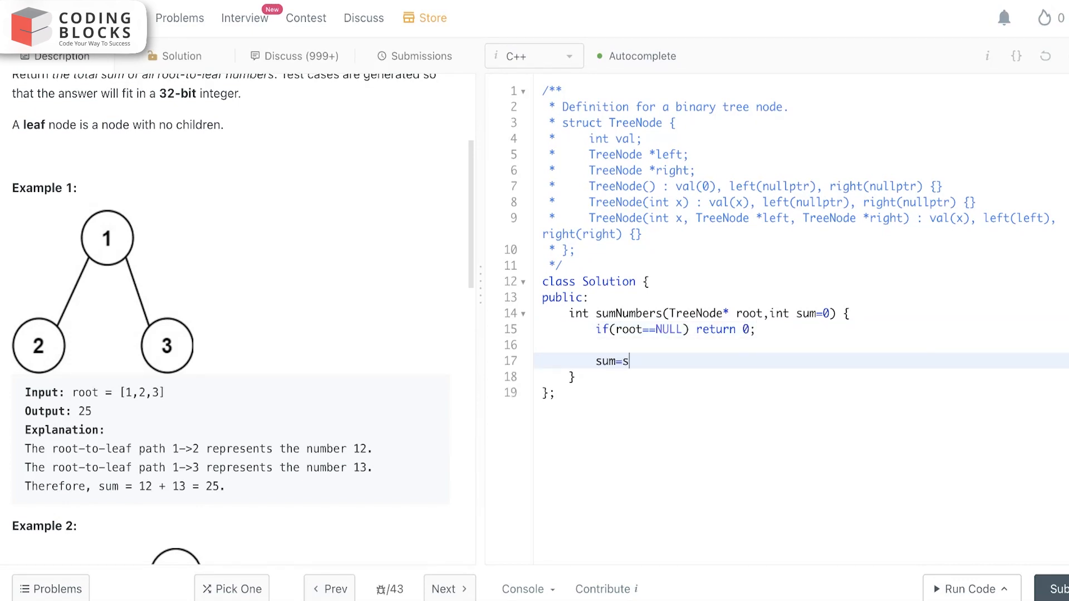
{"action": "type", "text": "um*1"}
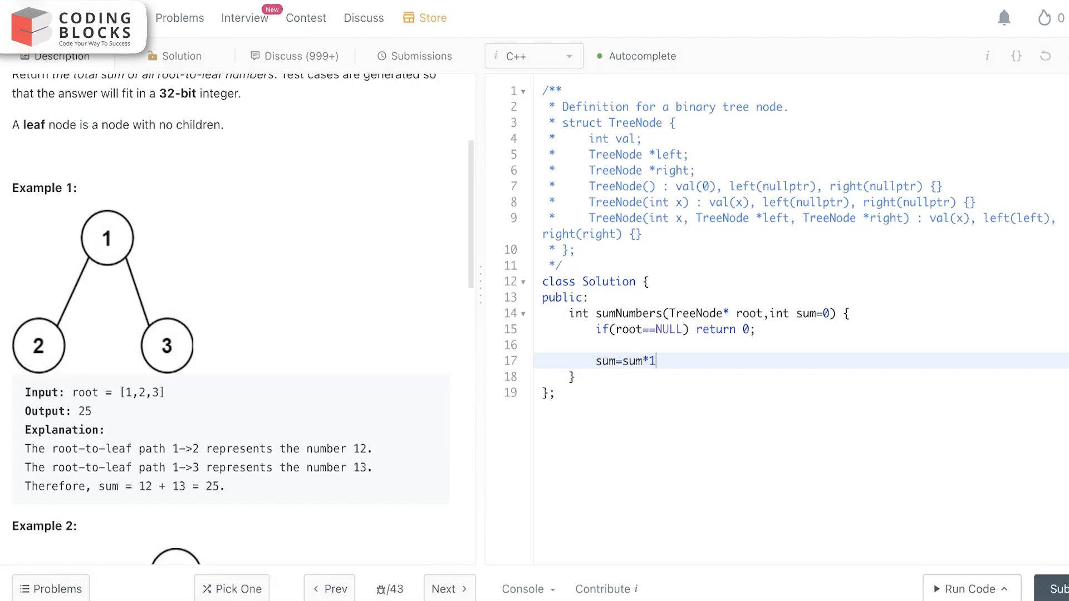
{"action": "type", "text": "0+"}
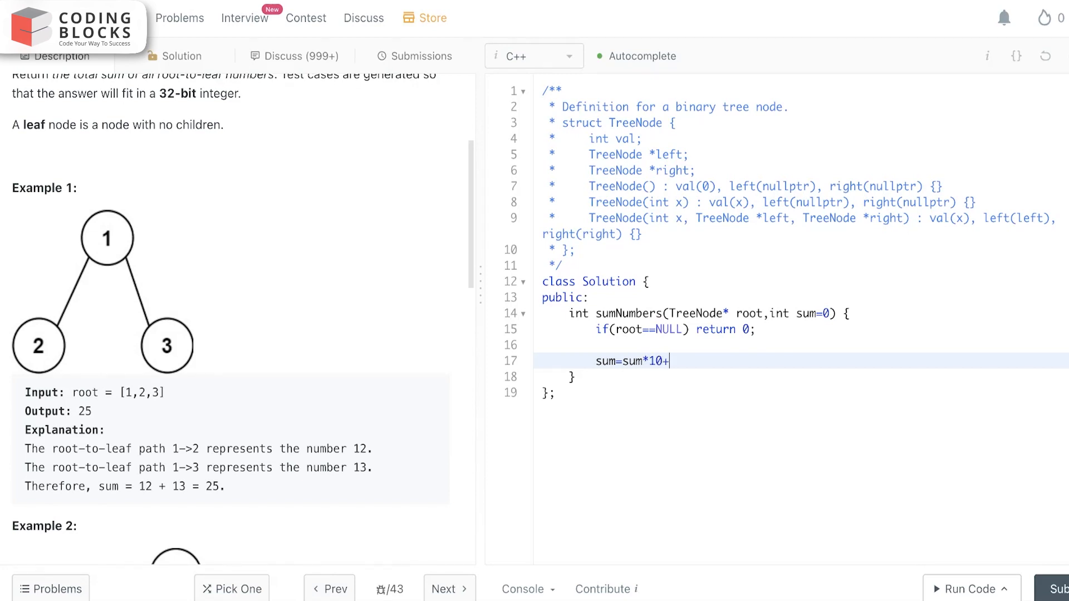
{"action": "type", "text": "root."}
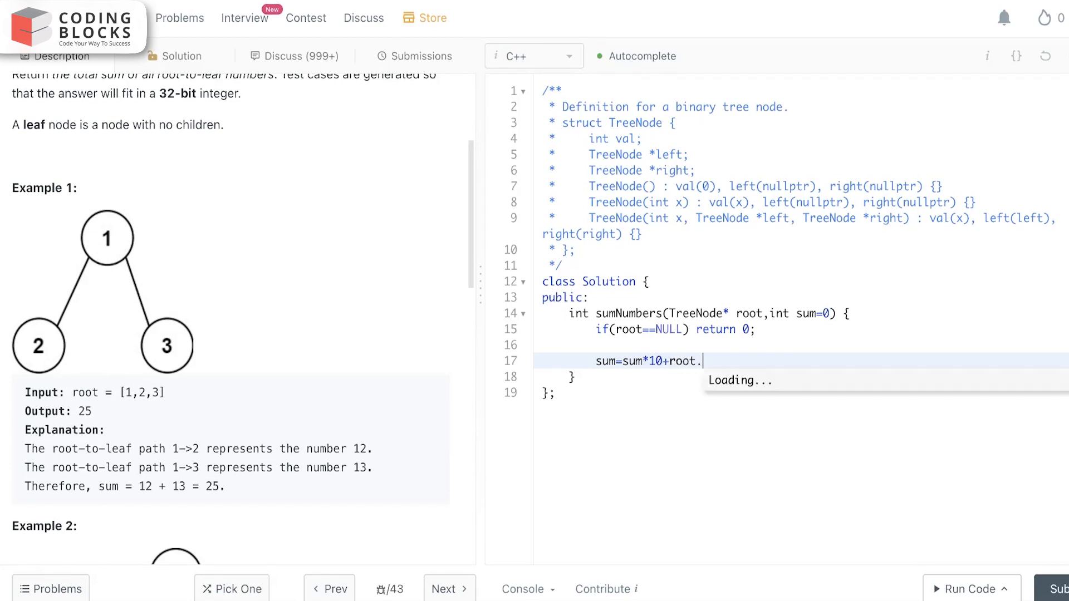
{"action": "type", "text": "val;"}
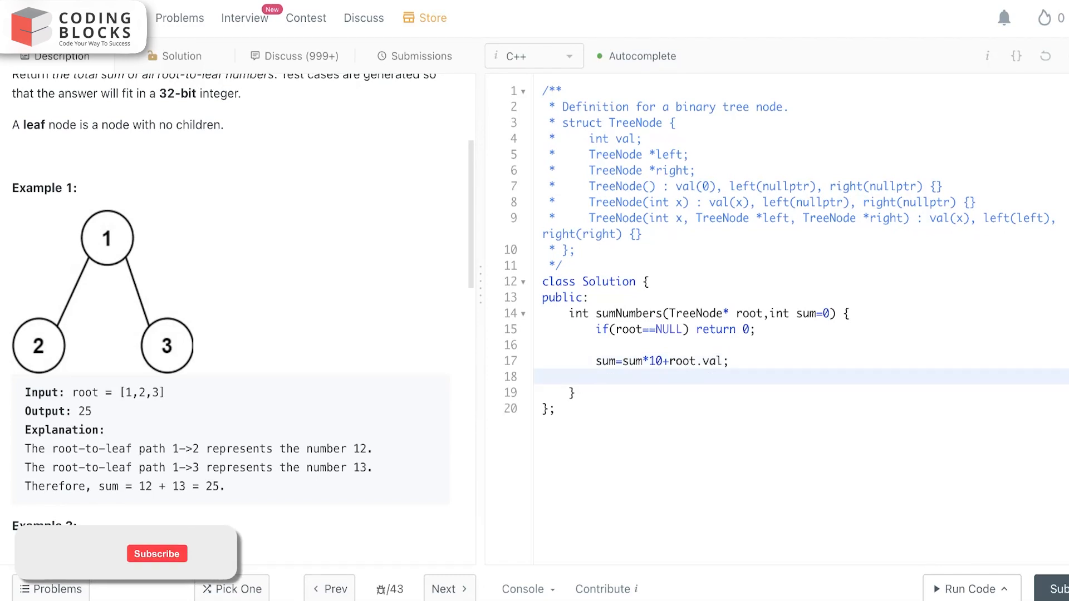
{"action": "key", "text": "Enter"}
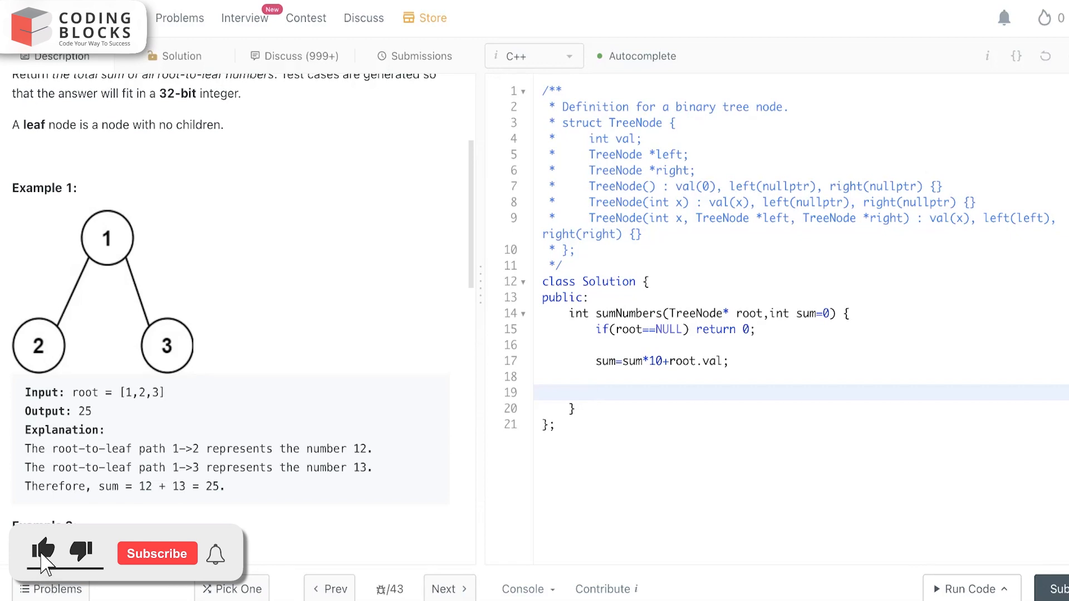
- Add the leaf check 'if(!root->left && !root->right)'
{"action": "type", "text": "if("}
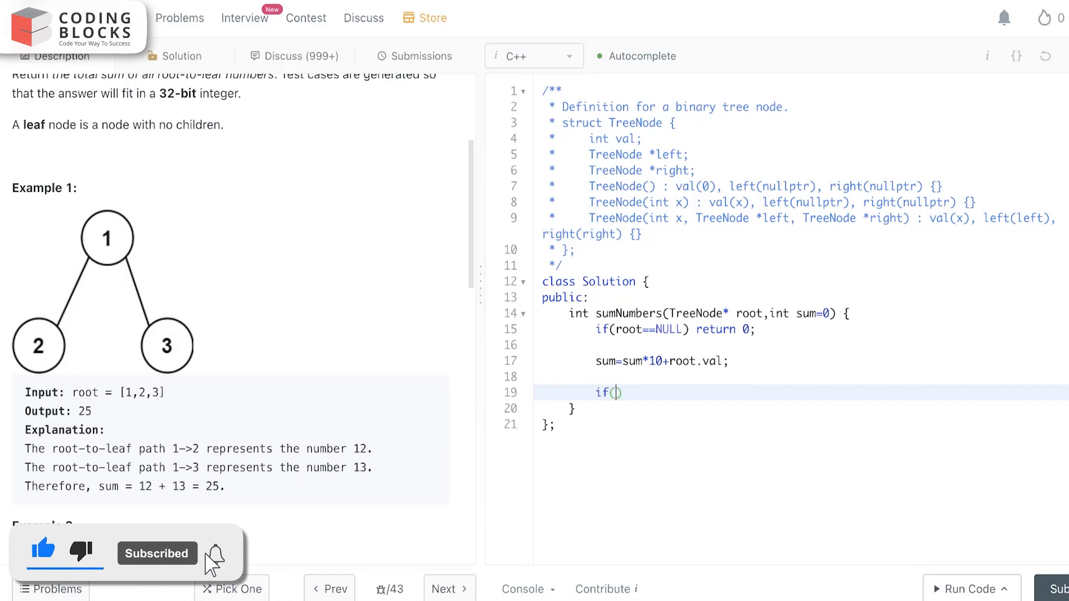
{"action": "type", "text": "!root"}
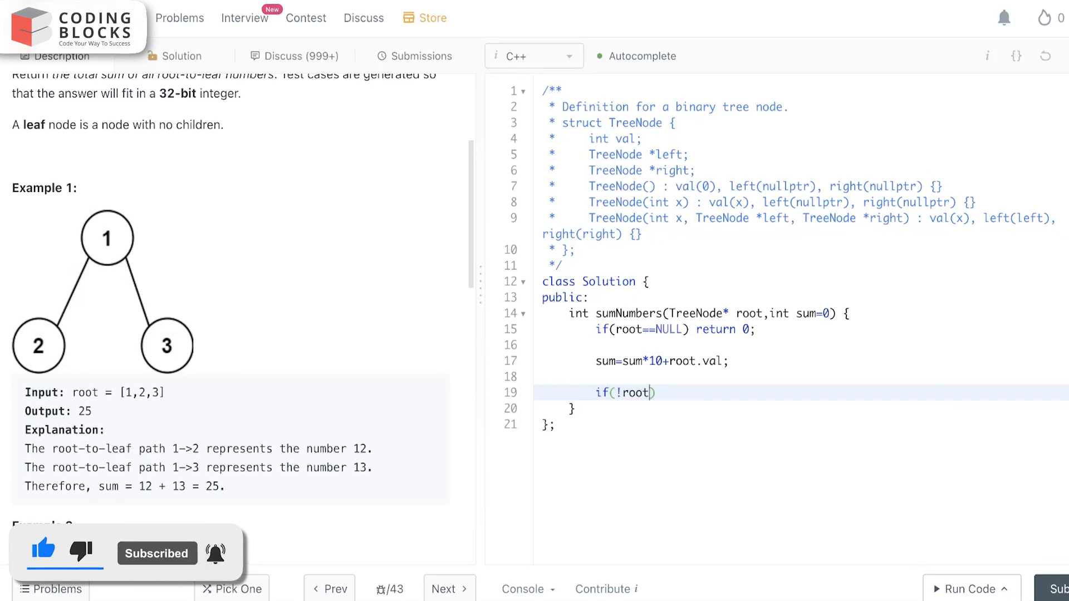
{"action": "type", "text": "-"}
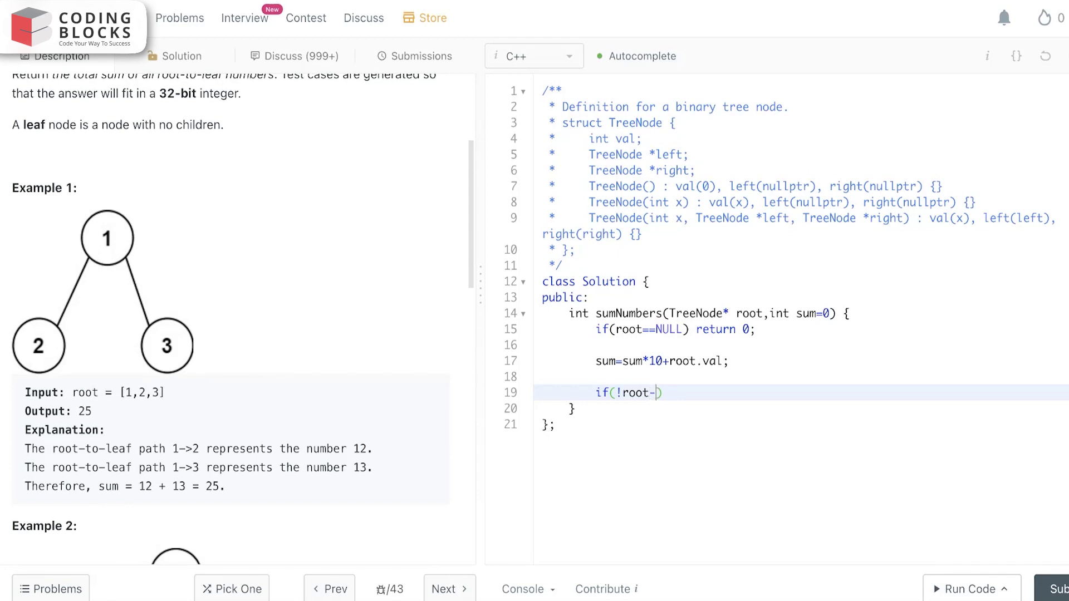
{"action": "type", "text": ">"}
{"action": "left_click", "coordinate": [801, 361]}
{"action": "type", "text": "->"}
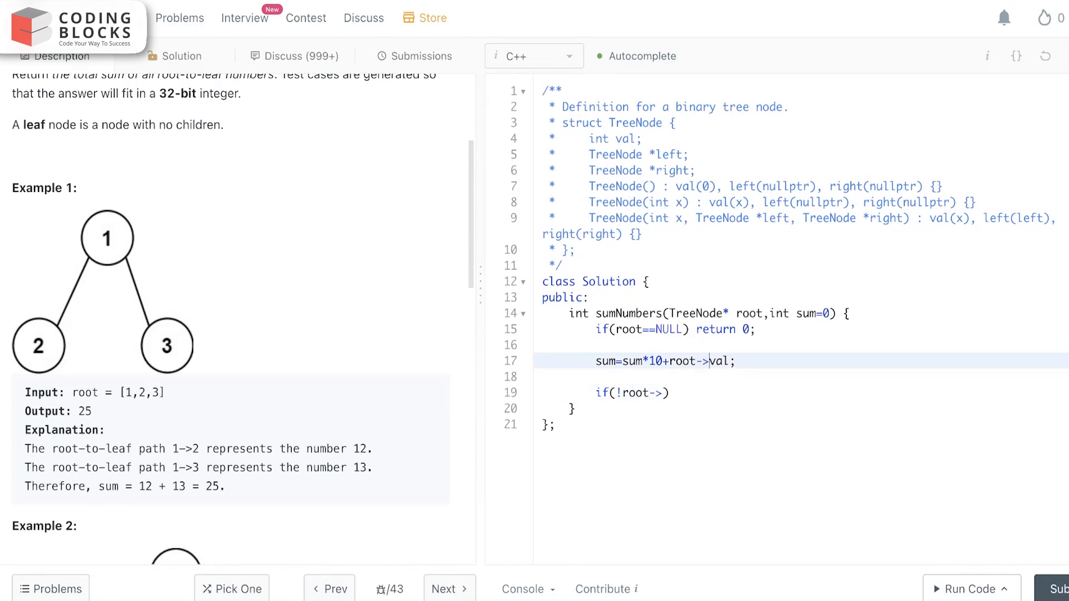
{"action": "type", "text": "l"}
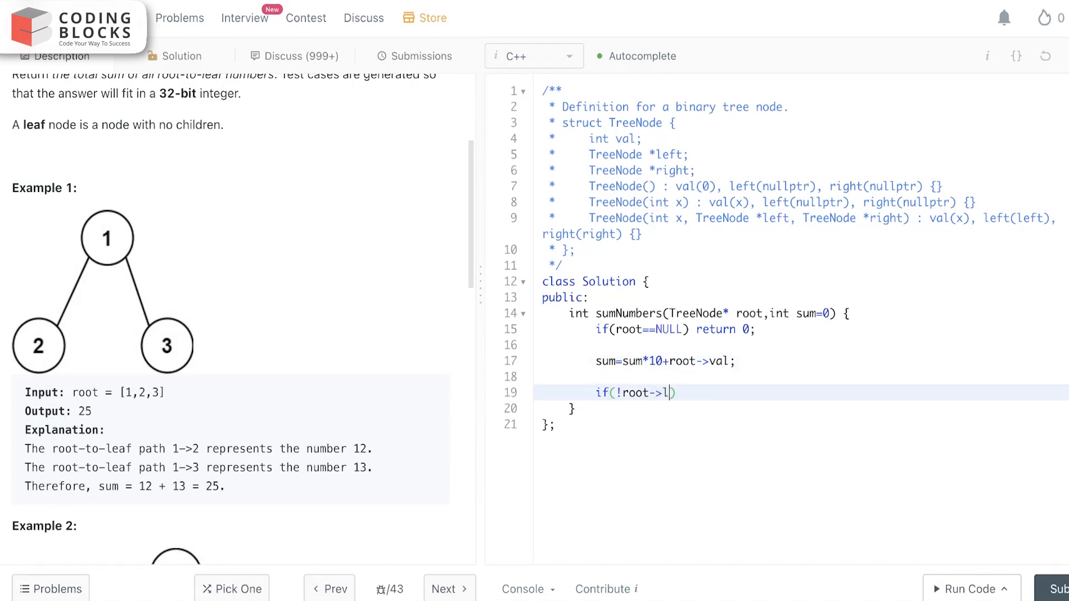
{"action": "type", "text": "eft &&"}
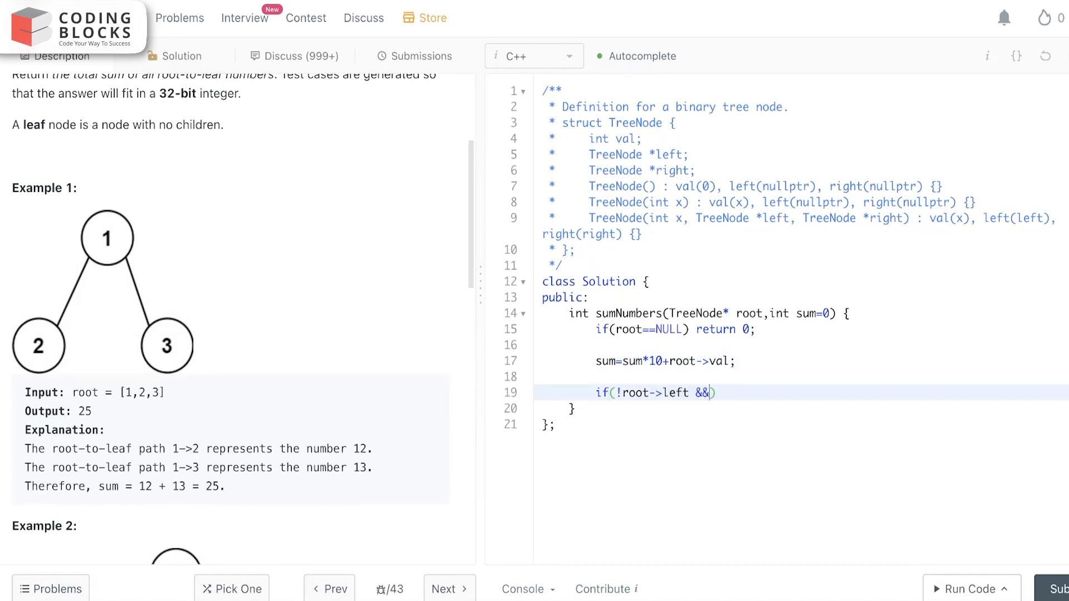
{"action": "type", "text": "!root"}
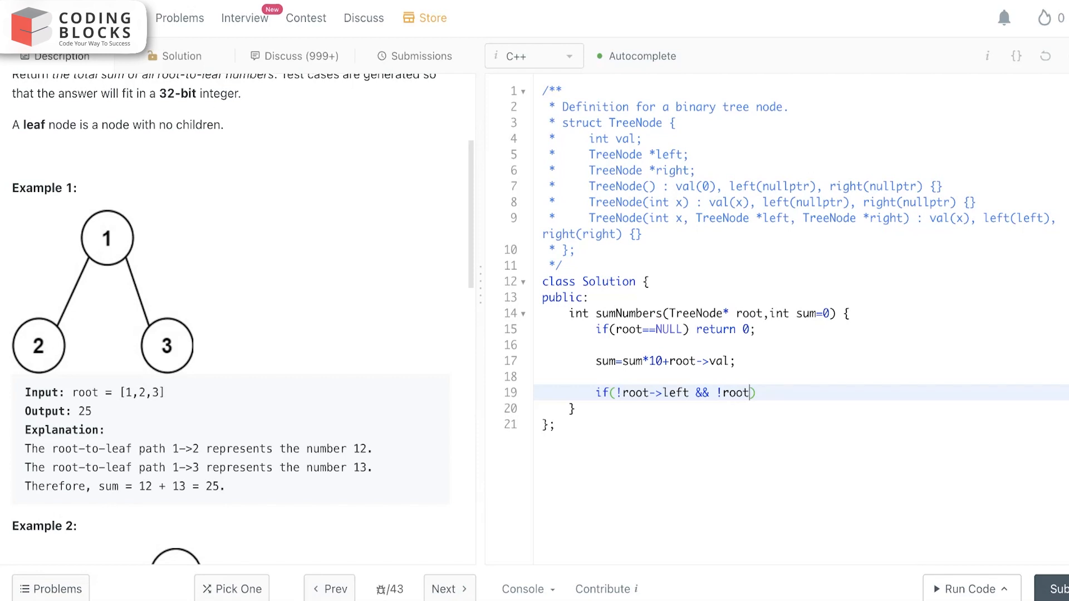
{"action": "type", "text": "->right"}
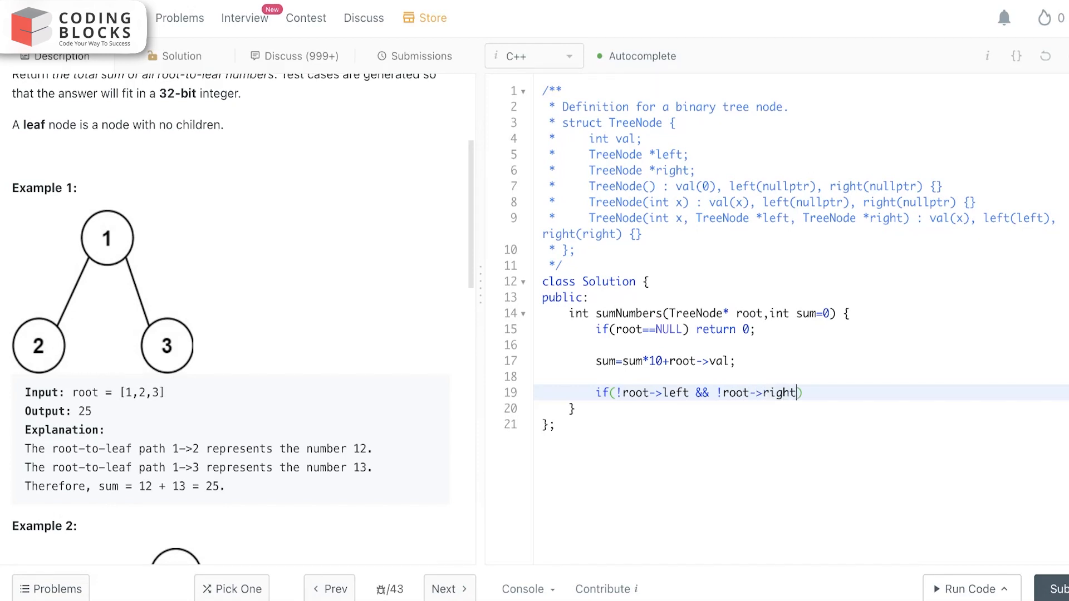
{"action": "key", "text": "Enter"}
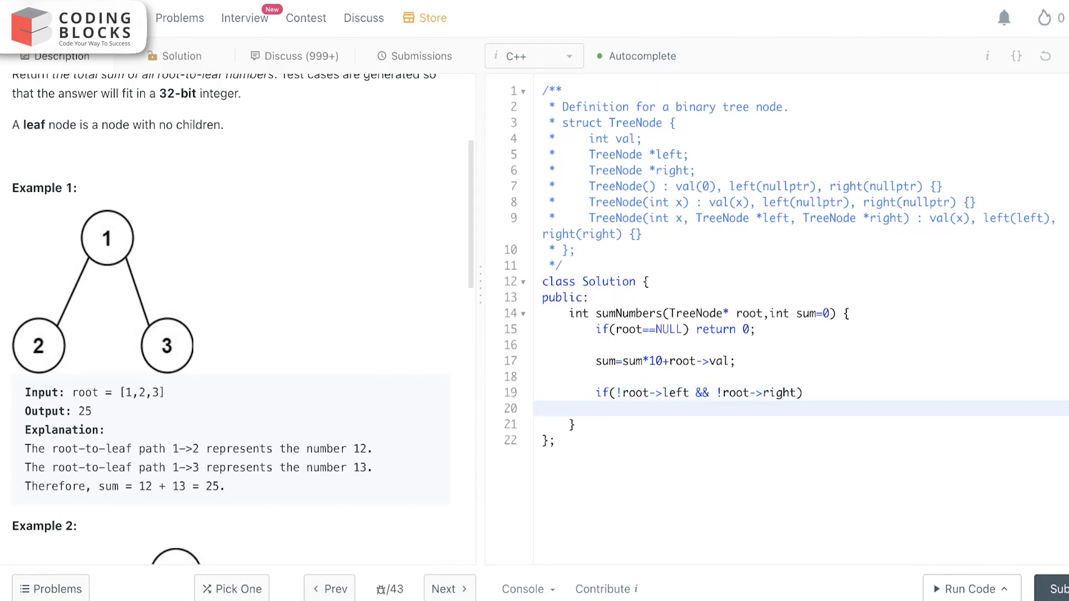
- Make the leaf condition return sum
{"action": "type", "text": "re"}
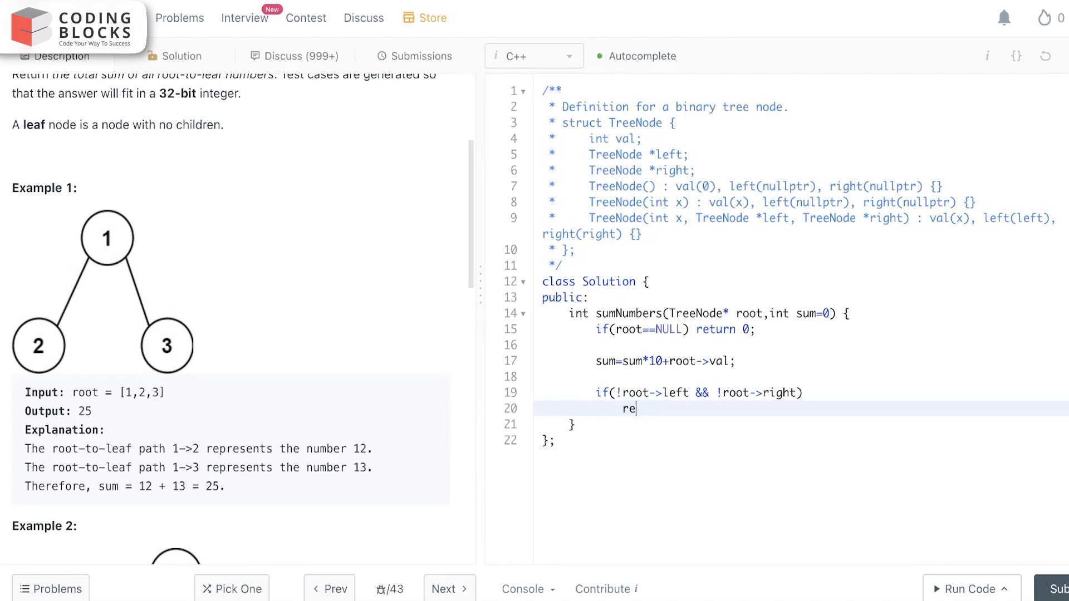
{"action": "type", "text": "turn"}
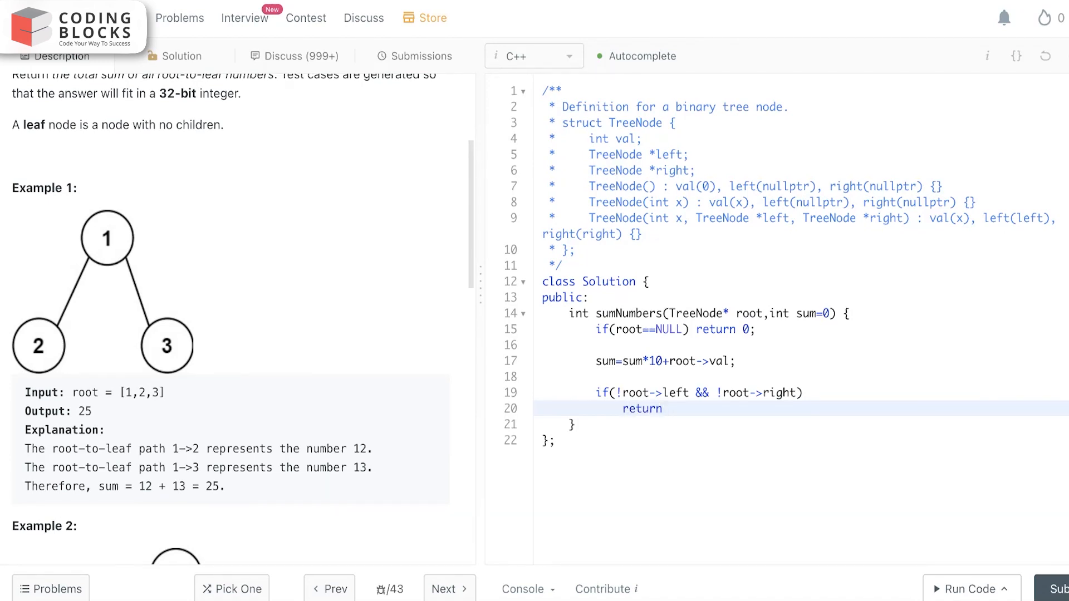
{"action": "type", "text": "sum"}
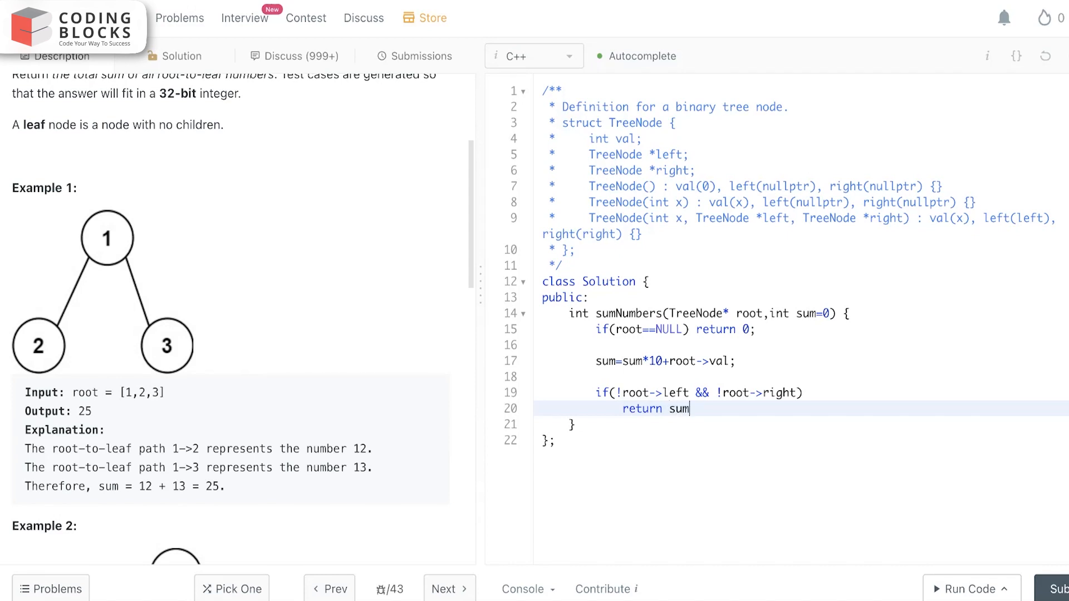
{"action": "type", "text": ";"}
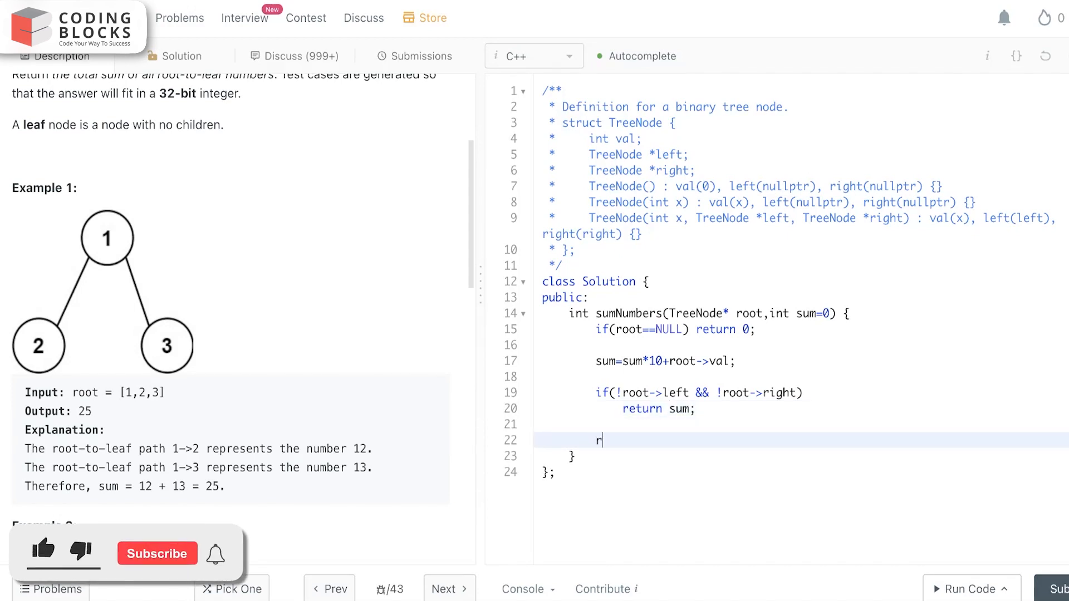
- Return sumNumbers(root->left,sum)+sumNumbers(root->right,sum) for non-leaf nodes
{"action": "type", "text": "eturn"}
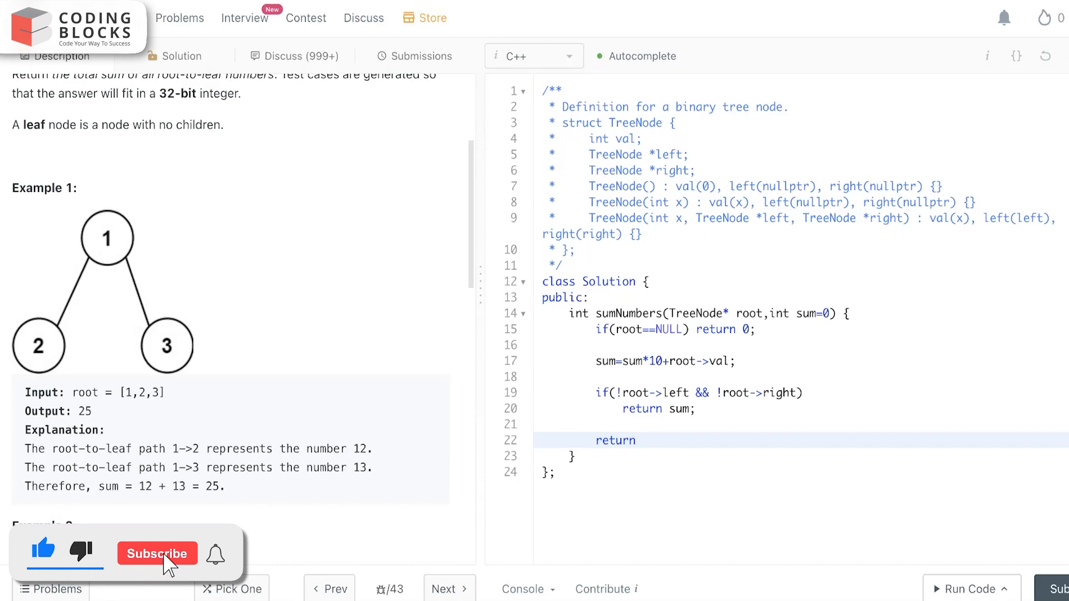
{"action": "type", "text": "sumNumber"}
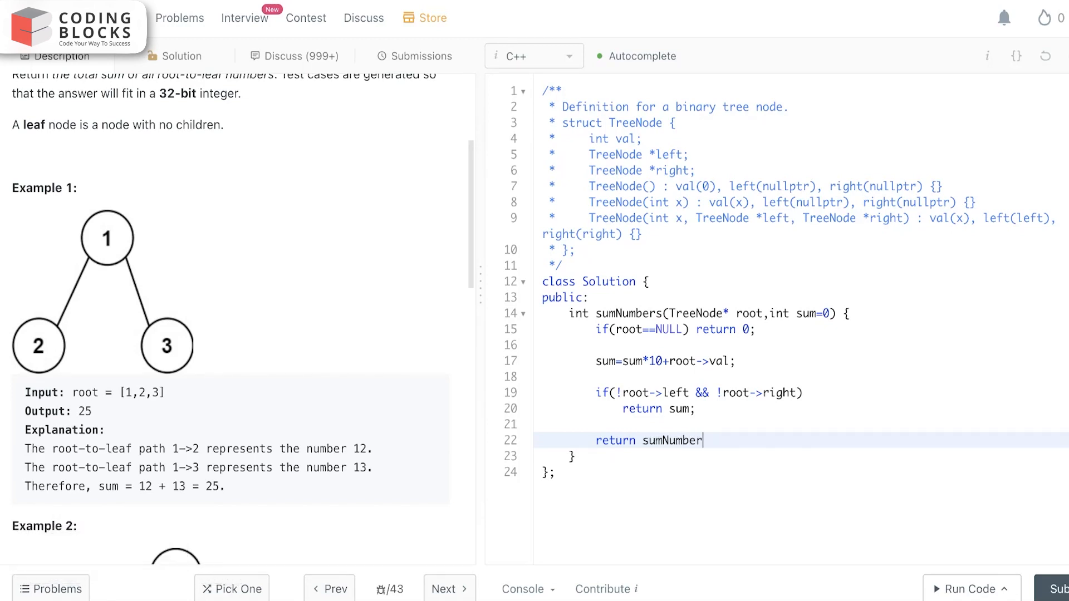
{"action": "type", "text": "s(root)"}
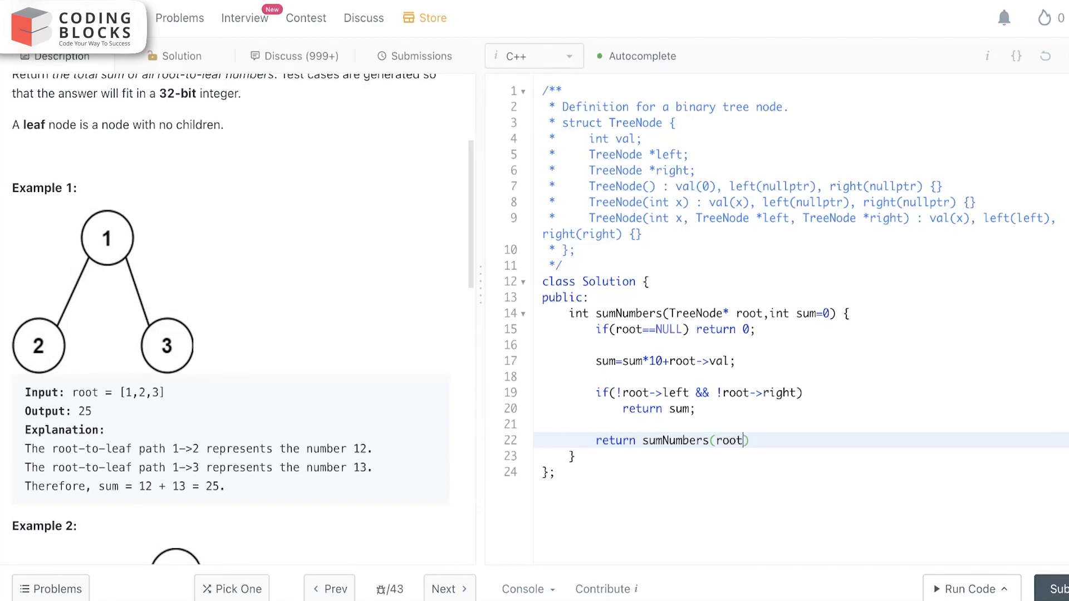
{"action": "type", "text": "->left"}
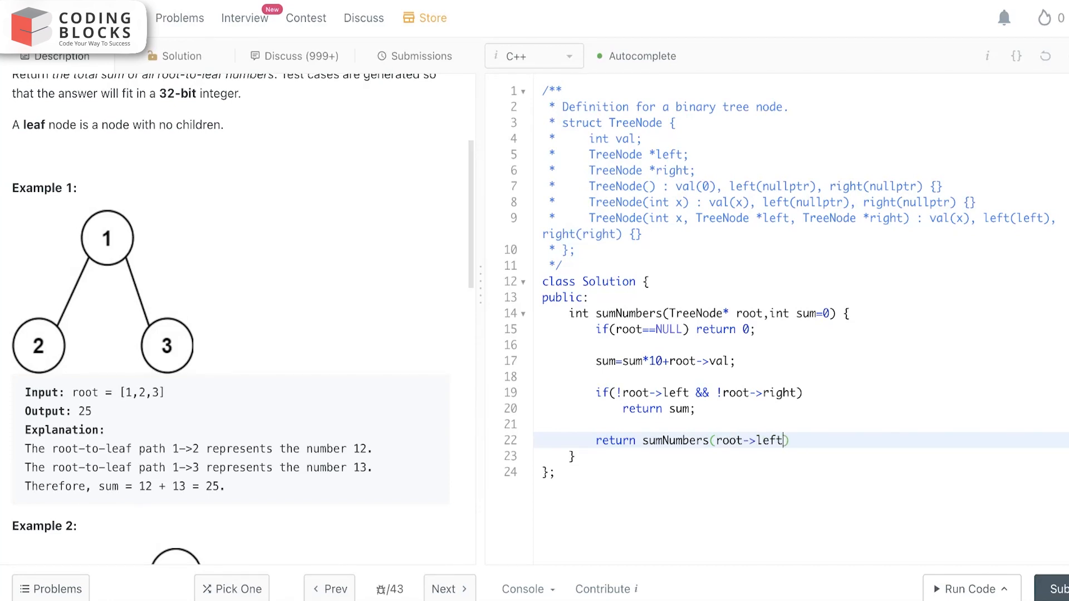
{"action": "type", "text": ",sum)"}
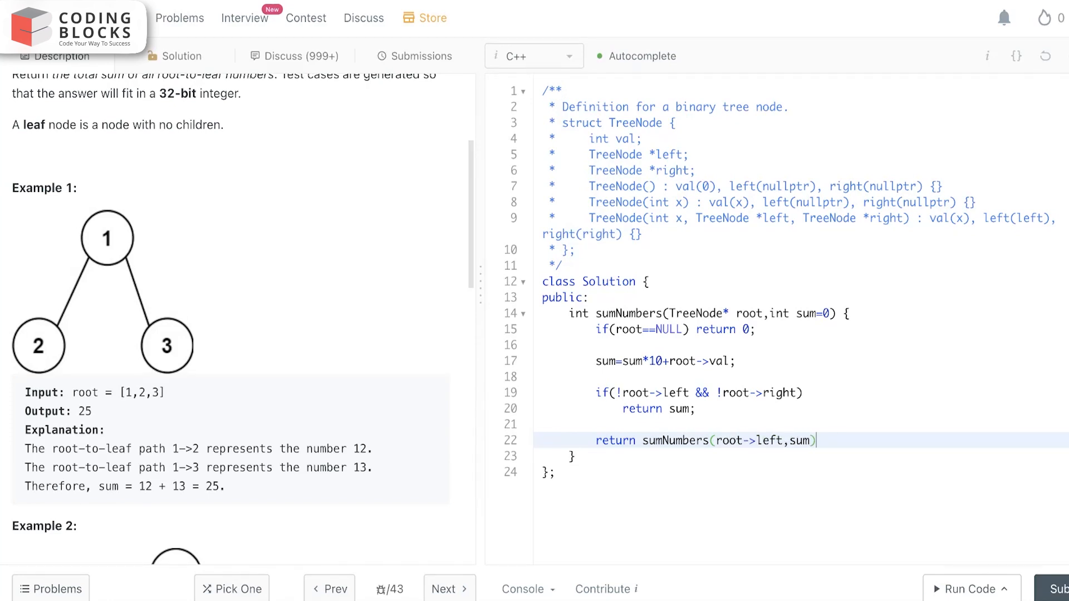
{"action": "type", "text": "+"}
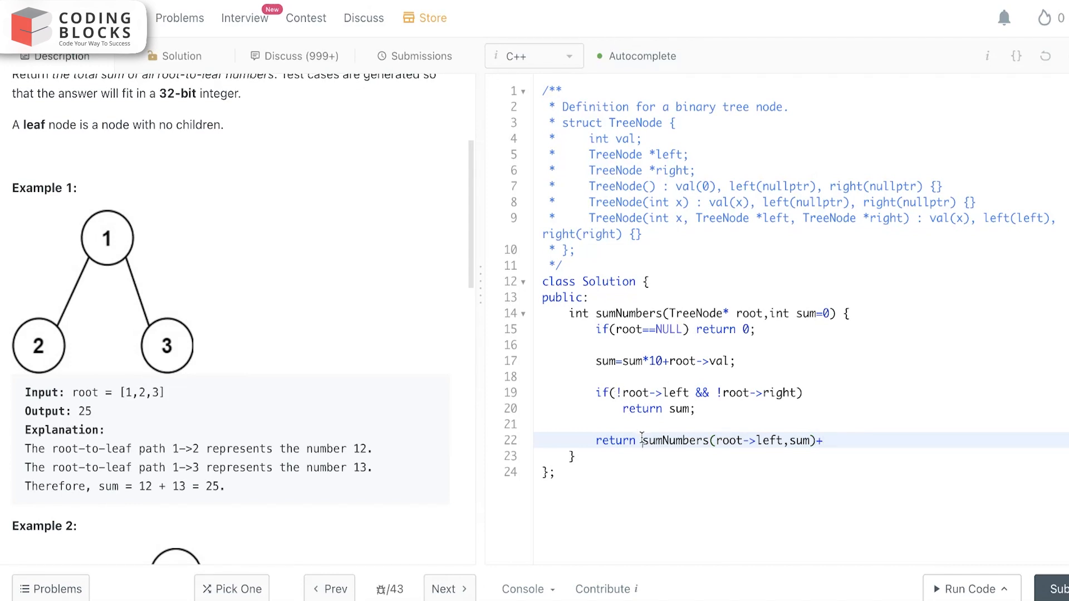
{"action": "left_click", "coordinate": [826, 442]}
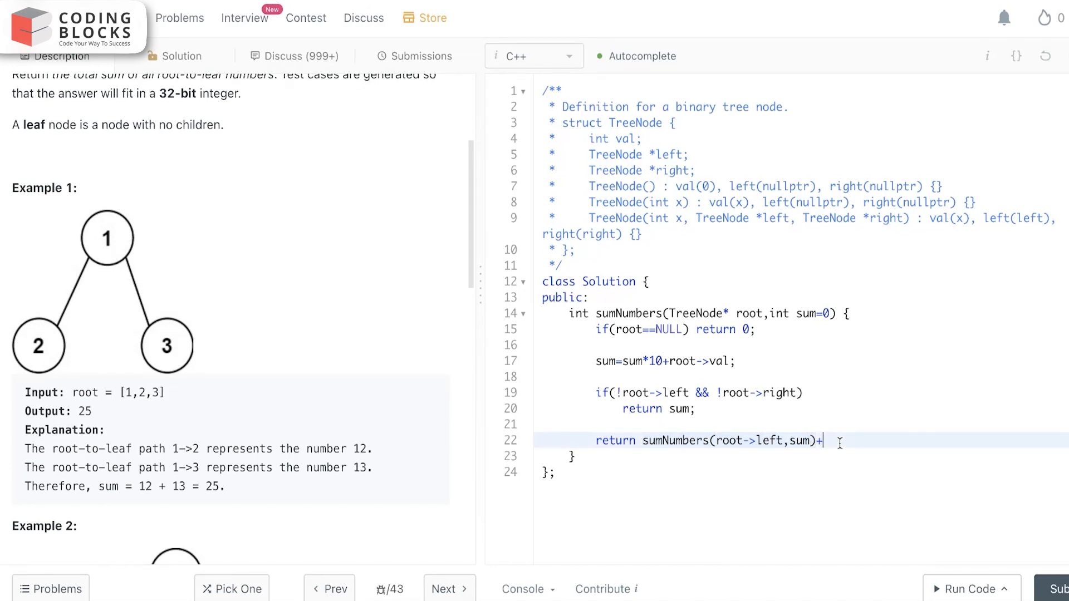
{"action": "type", "text": "sumNumbers(root->left,sum)"}
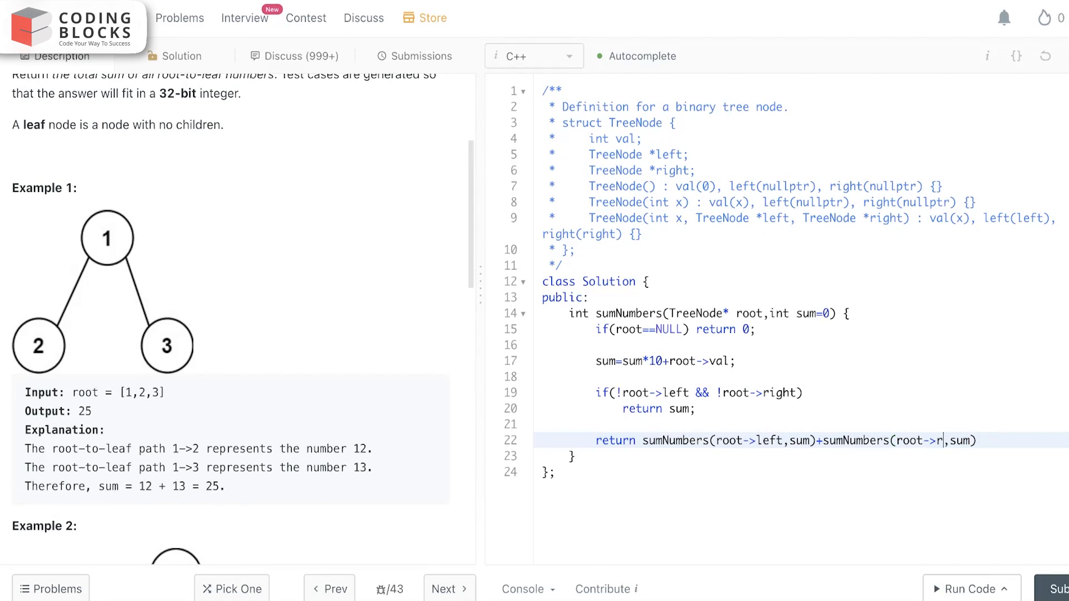
{"action": "type", "text": "ight,sum);"}
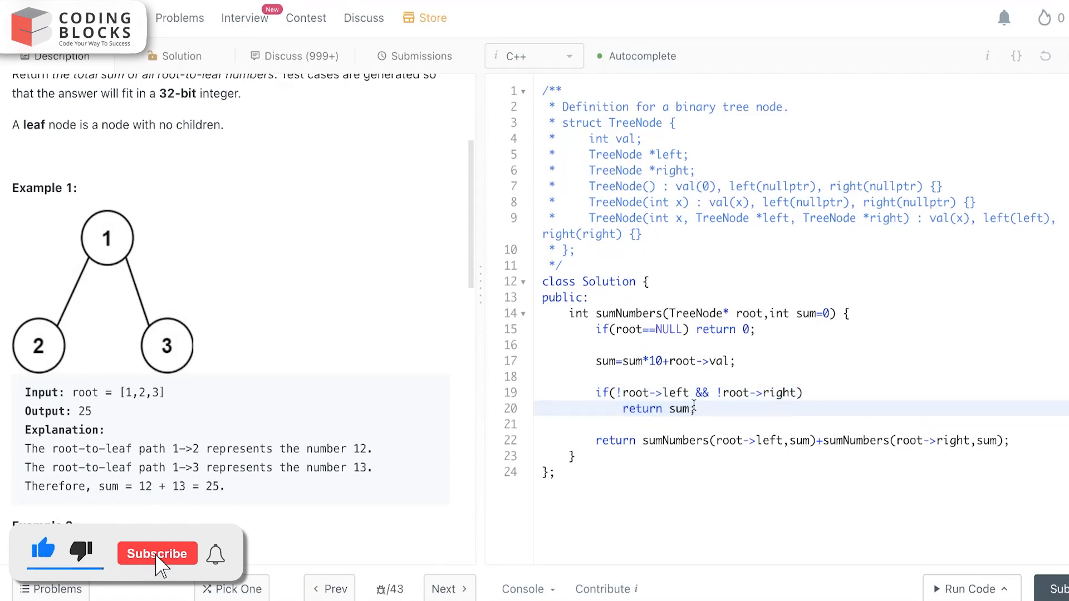
{"action": "left_click", "coordinate": [157, 553]}
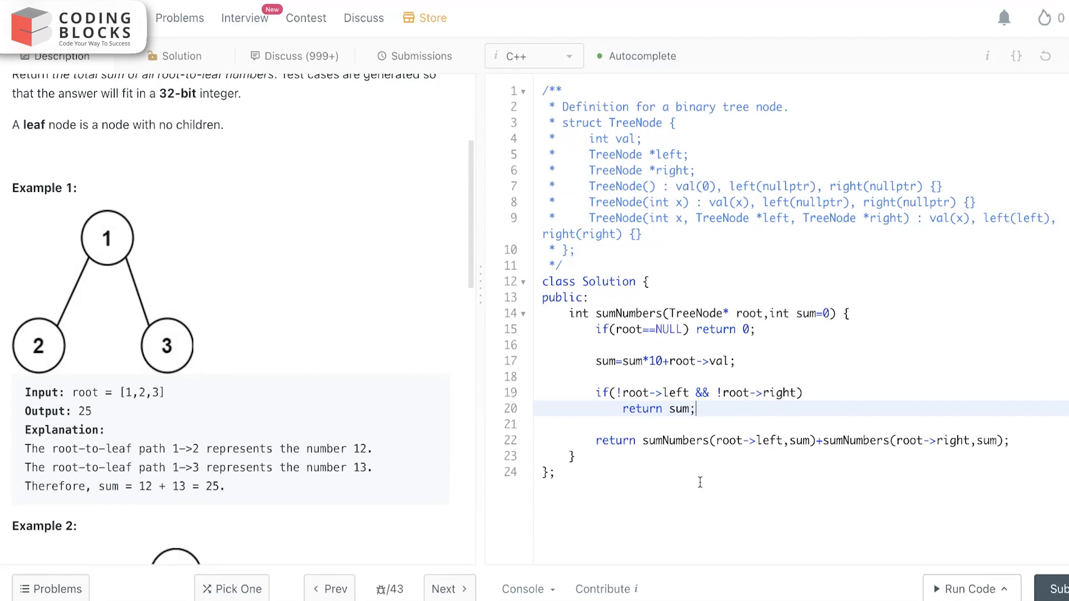
{"action": "scroll", "scroll_direction": "up", "scroll_amount": 3}
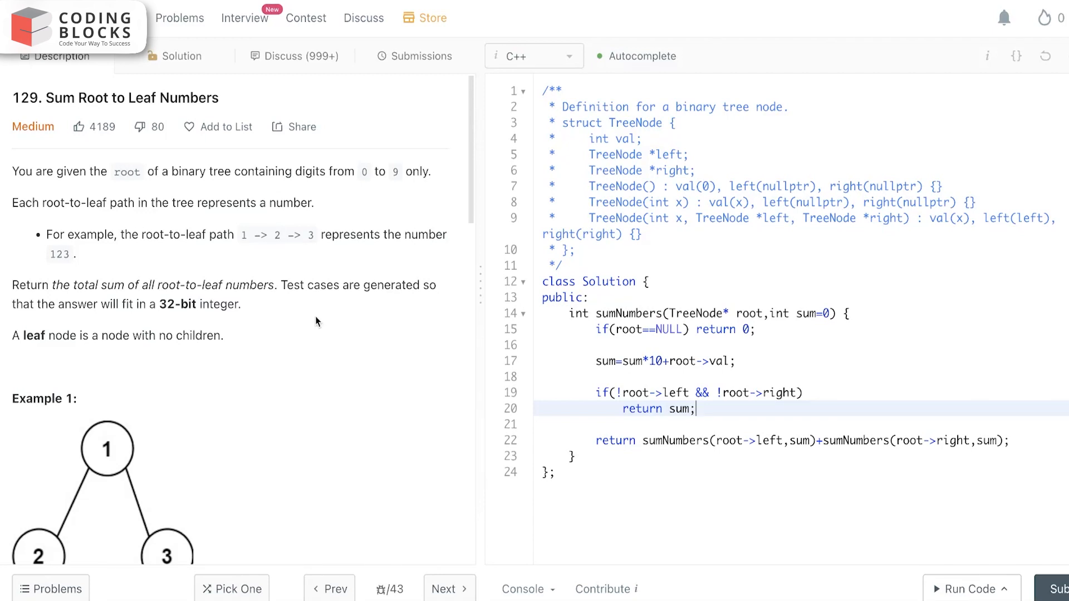
{"action": "mouse_move", "coordinate": [470, 340]}
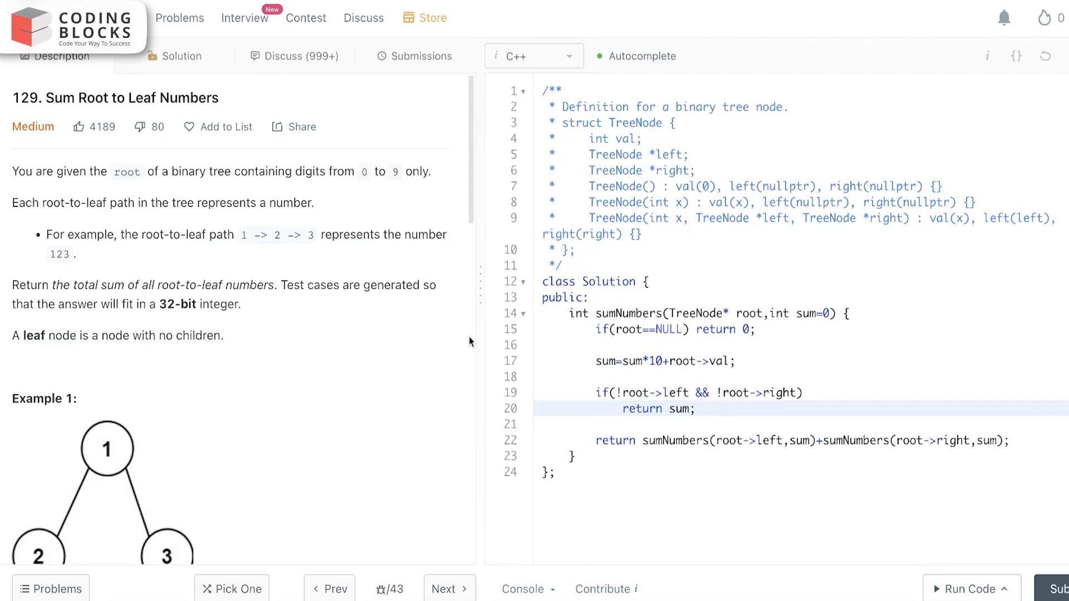